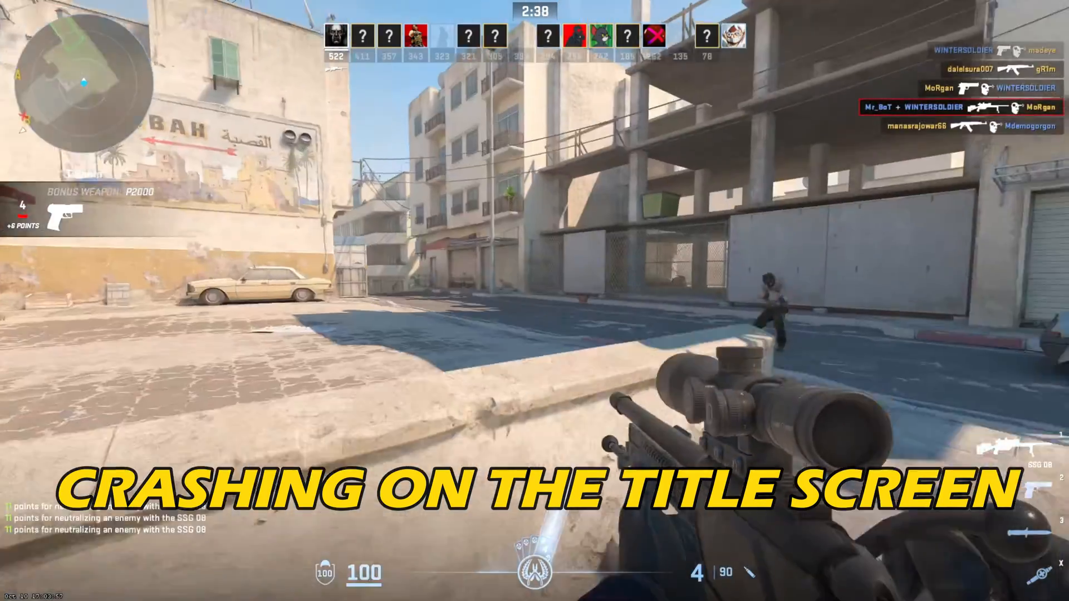
# Step: Exit Counter-Strike 2 and return to the Windows desktop
pyautogui.click(535, 286)
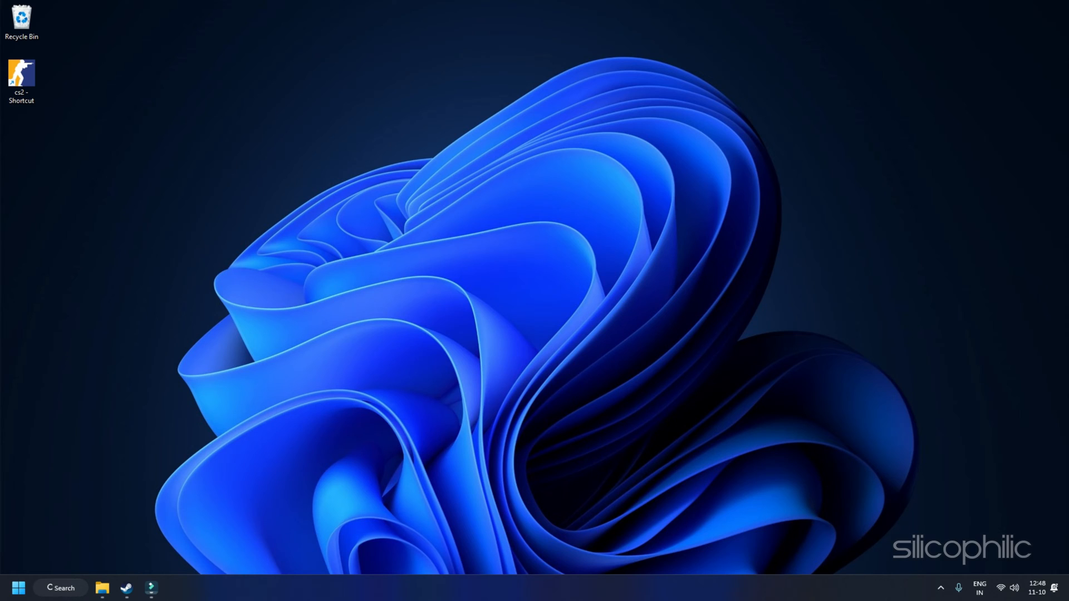
# Step: Show the Counter-Strike 2 store page's minimum system requirements, including the processor
pyautogui.click(126, 588)
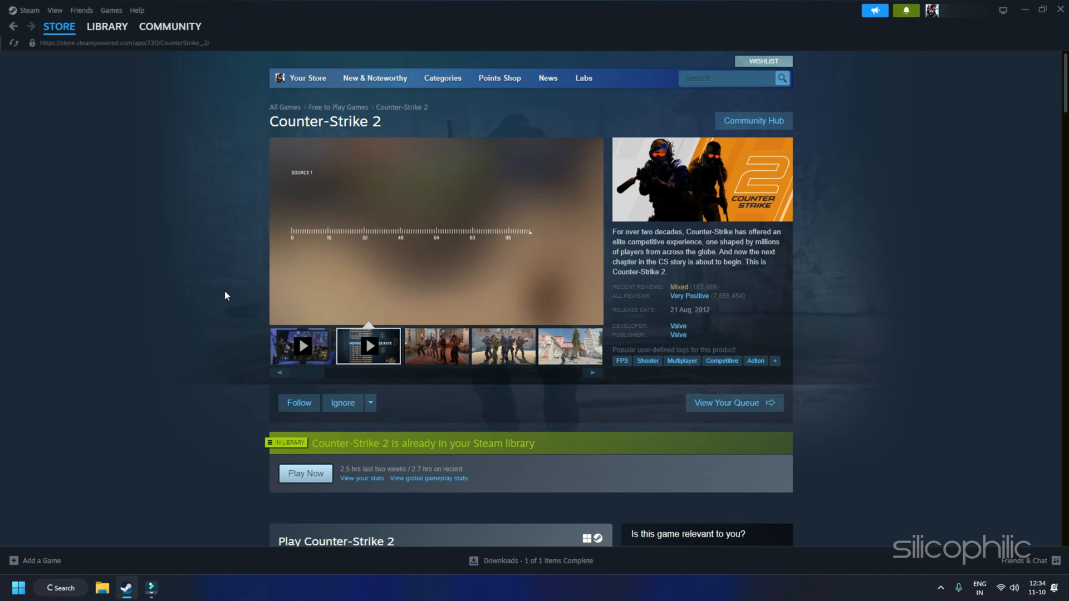
pyautogui.scroll(-3)
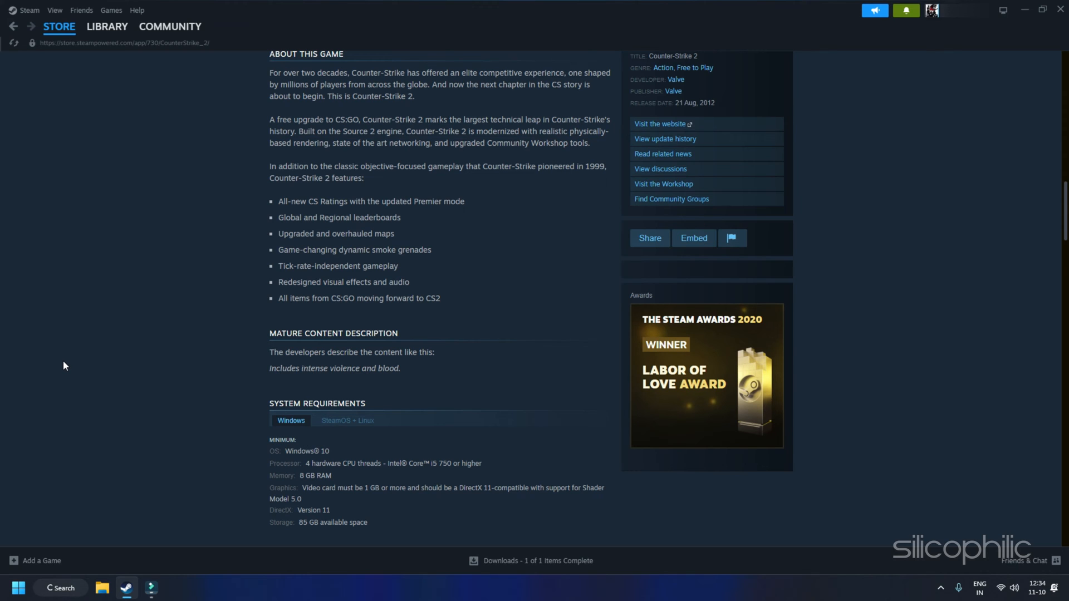
pyautogui.scroll(-3)
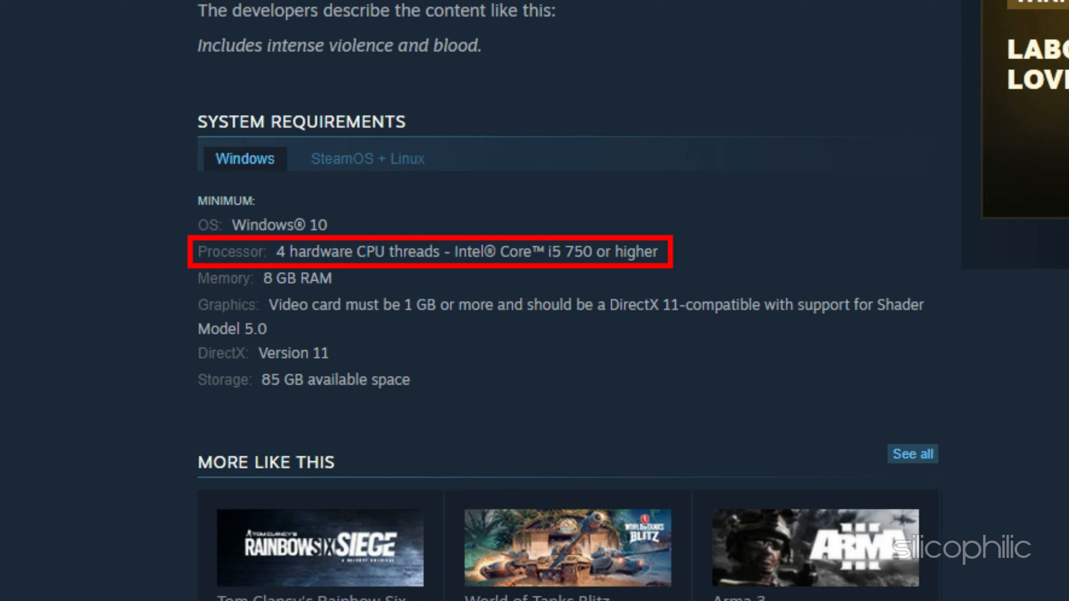
# Step: Show Counter-Strike 2's library page with its Manage file options listed
pyautogui.click(296, 279)
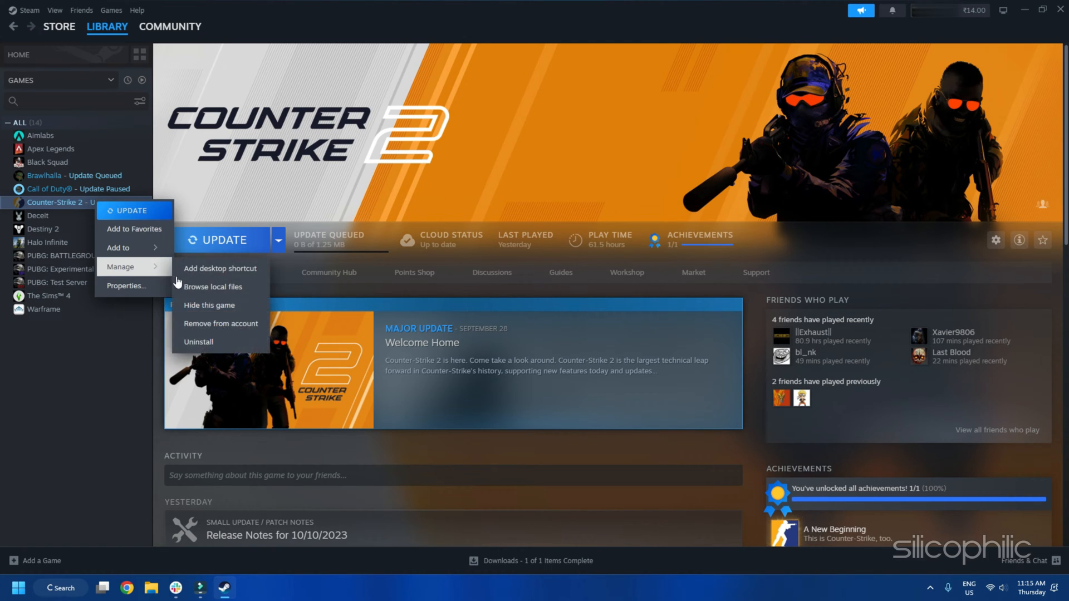
# Step: Set cs2.exe to always run as administrator in its Compatibility properties and save it
pyautogui.click(213, 286)
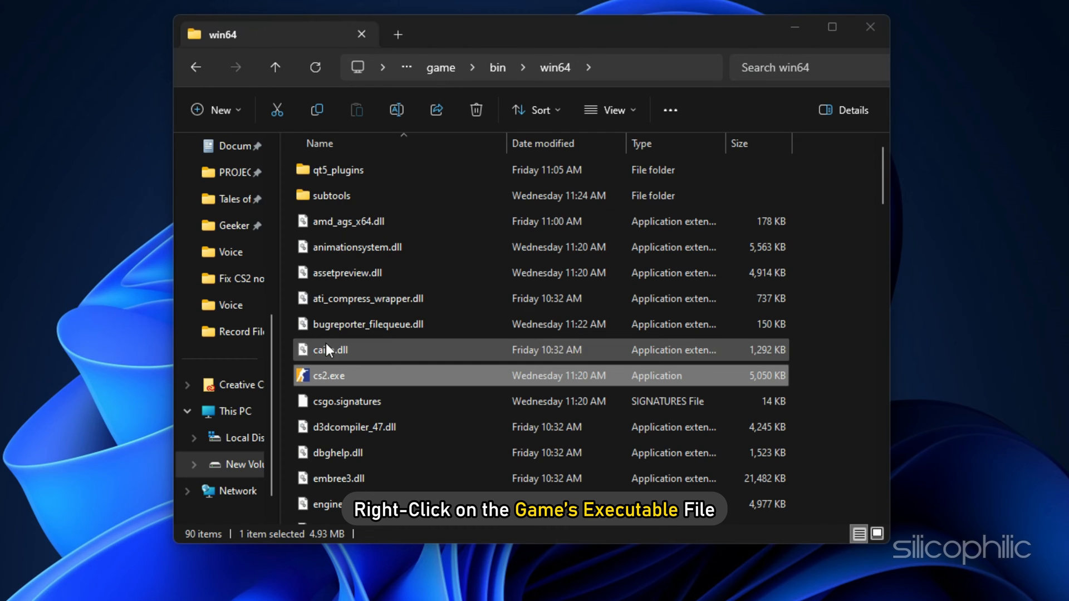
pyautogui.rightClick(330, 375)
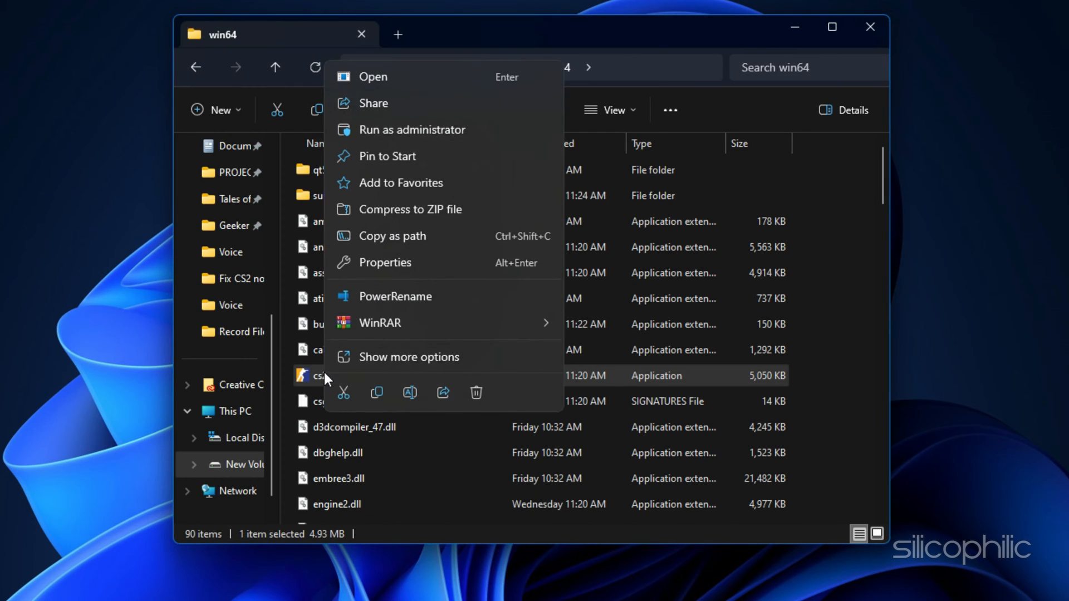
pyautogui.moveTo(420, 303)
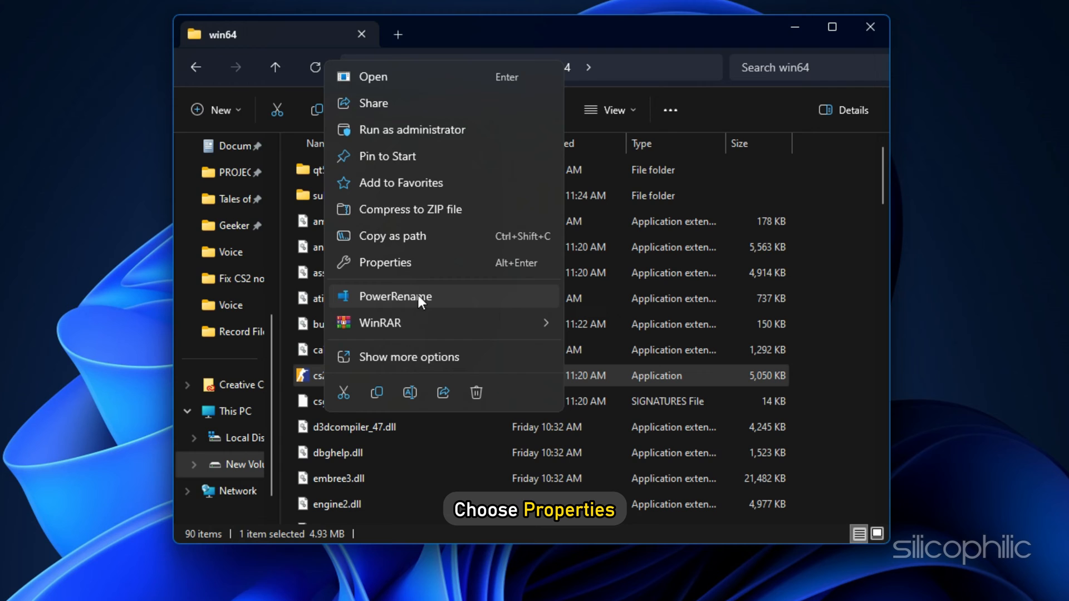
pyautogui.click(387, 263)
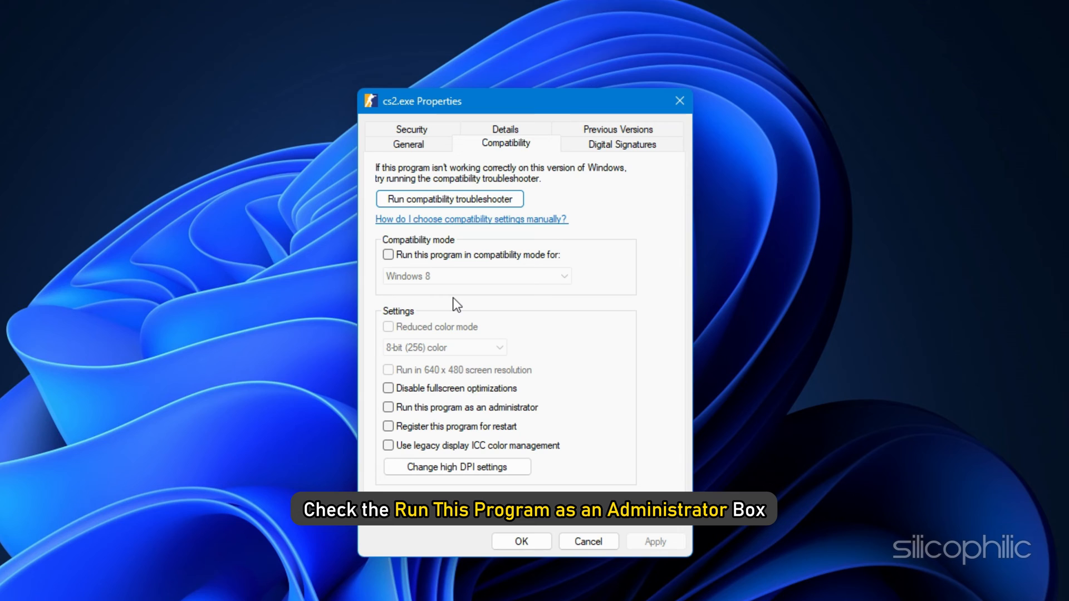
pyautogui.click(388, 408)
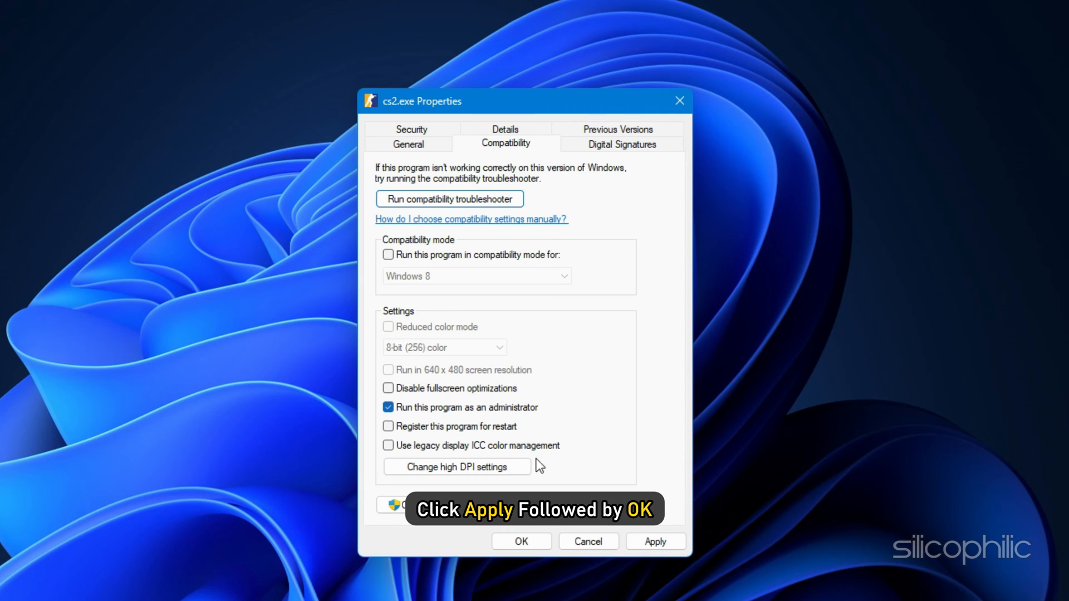
pyautogui.click(654, 541)
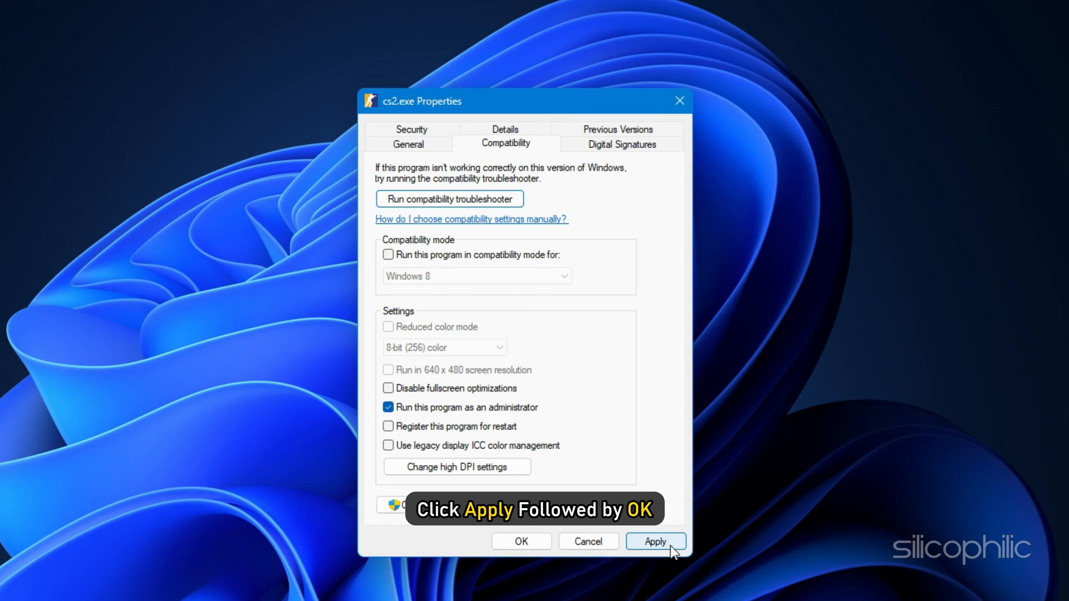
pyautogui.click(654, 541)
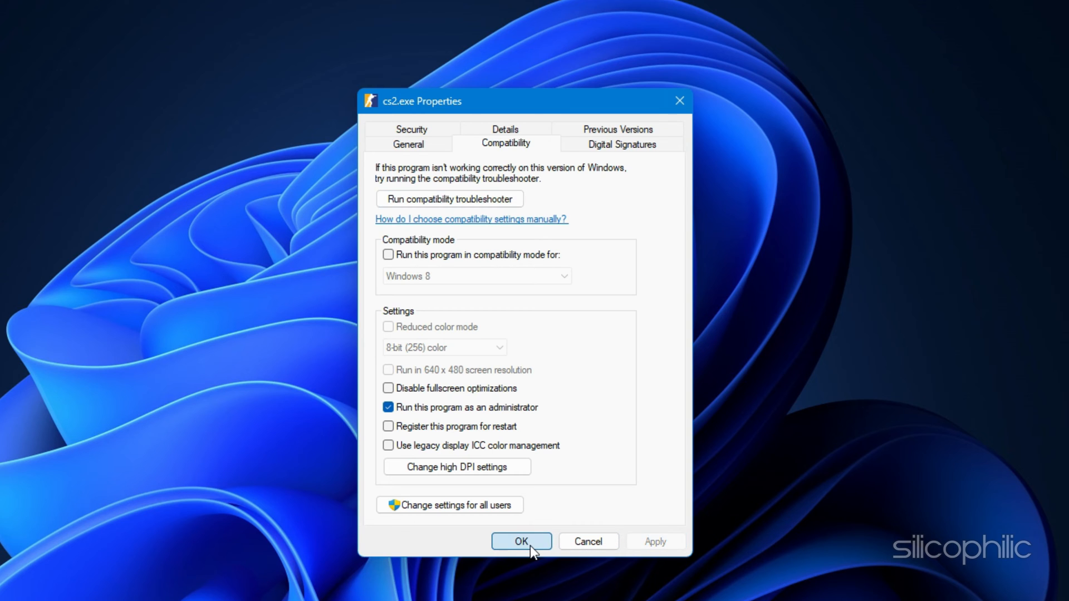
pyautogui.click(521, 541)
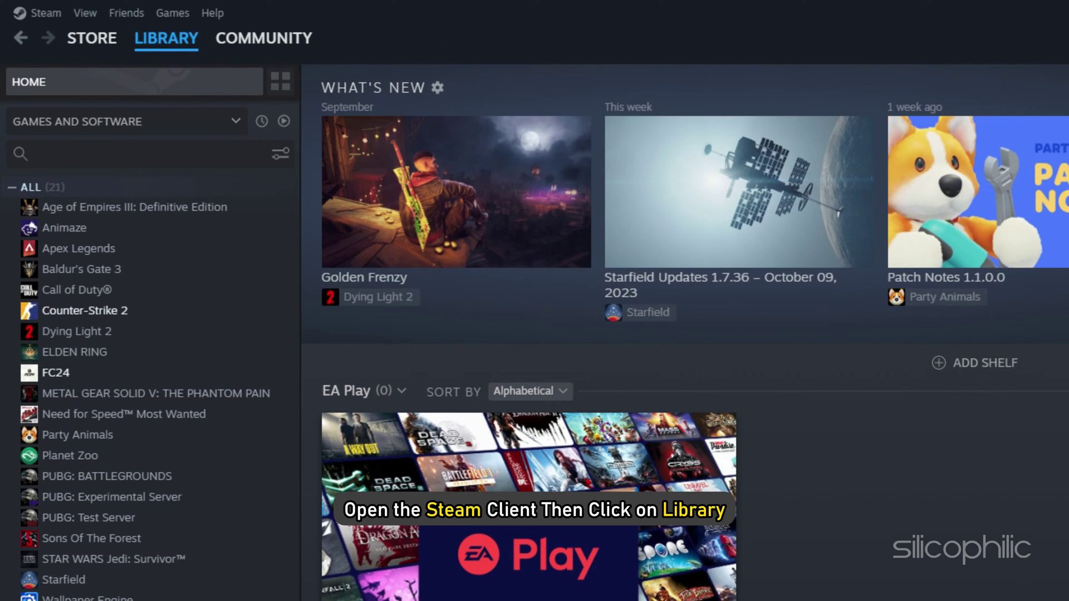
# Step: Browse Counter-Strike 2's local files from the Library, reaching its win64 folder
pyautogui.click(166, 38)
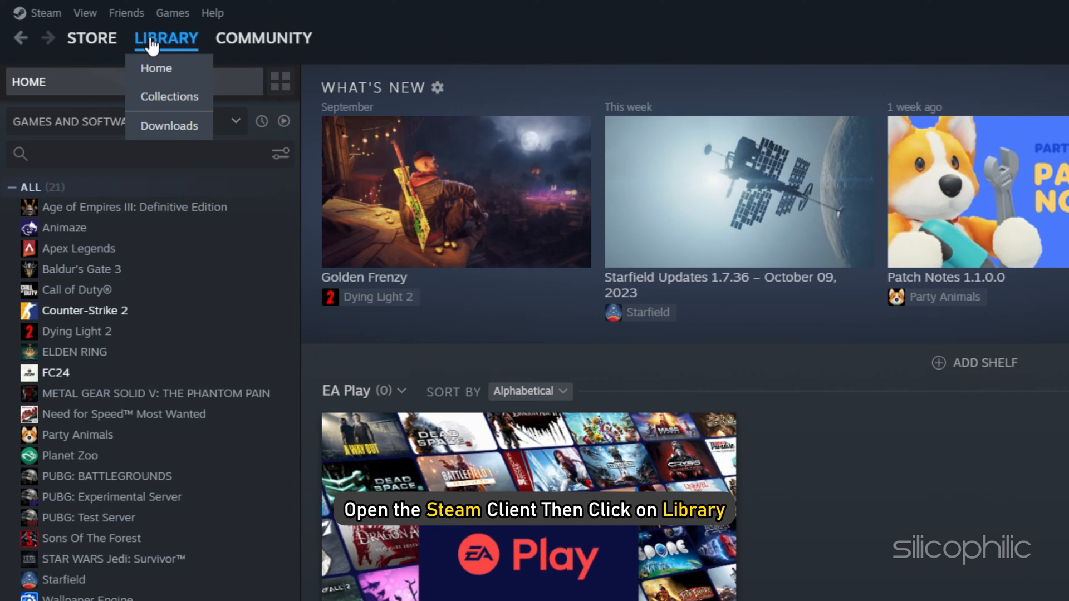
pyautogui.rightClick(84, 311)
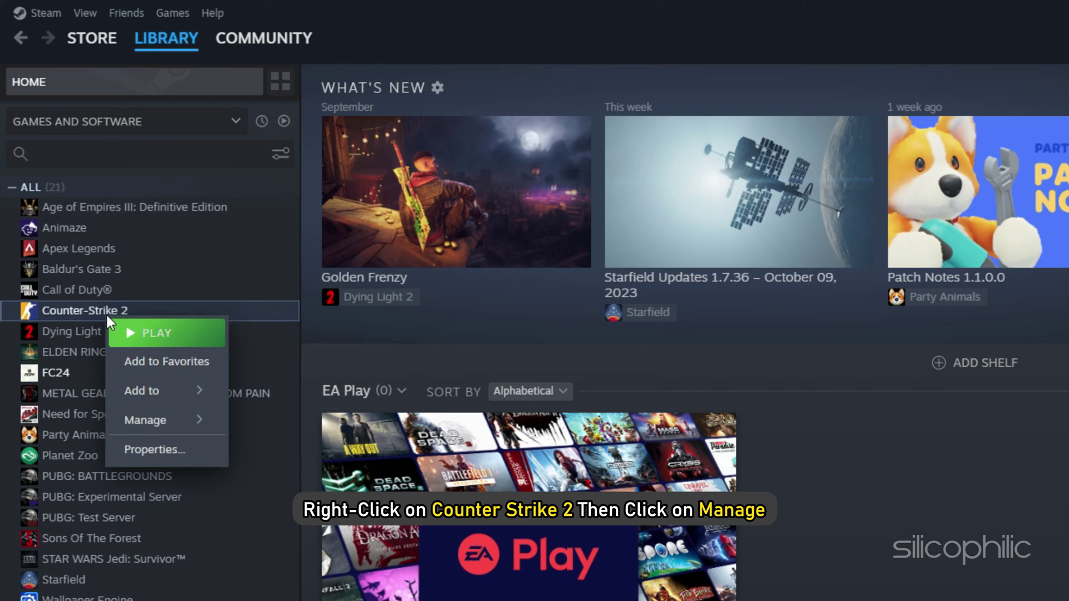
pyautogui.click(144, 420)
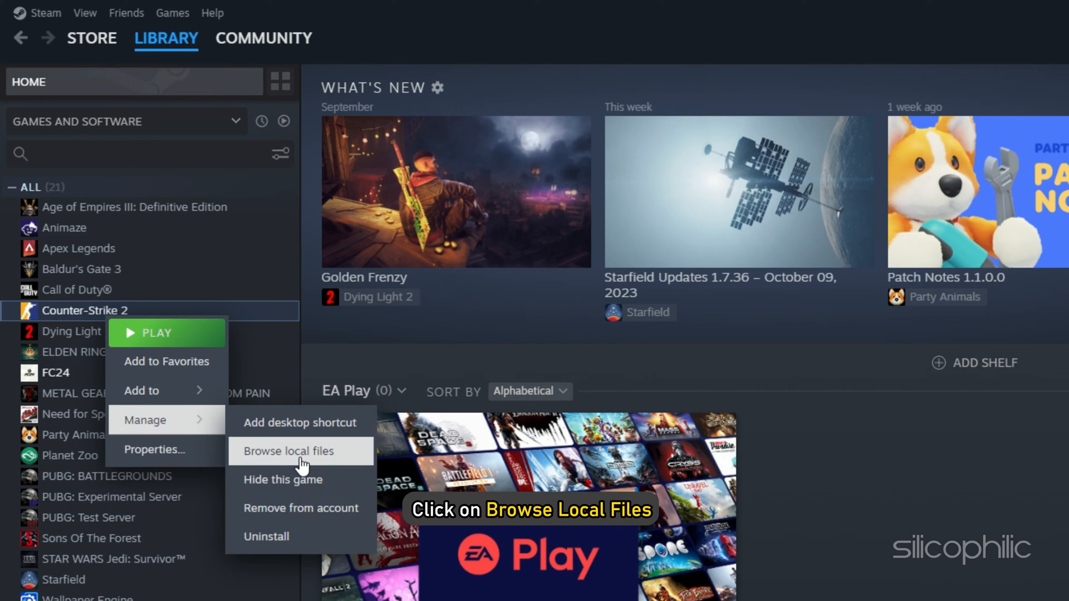
pyautogui.click(289, 451)
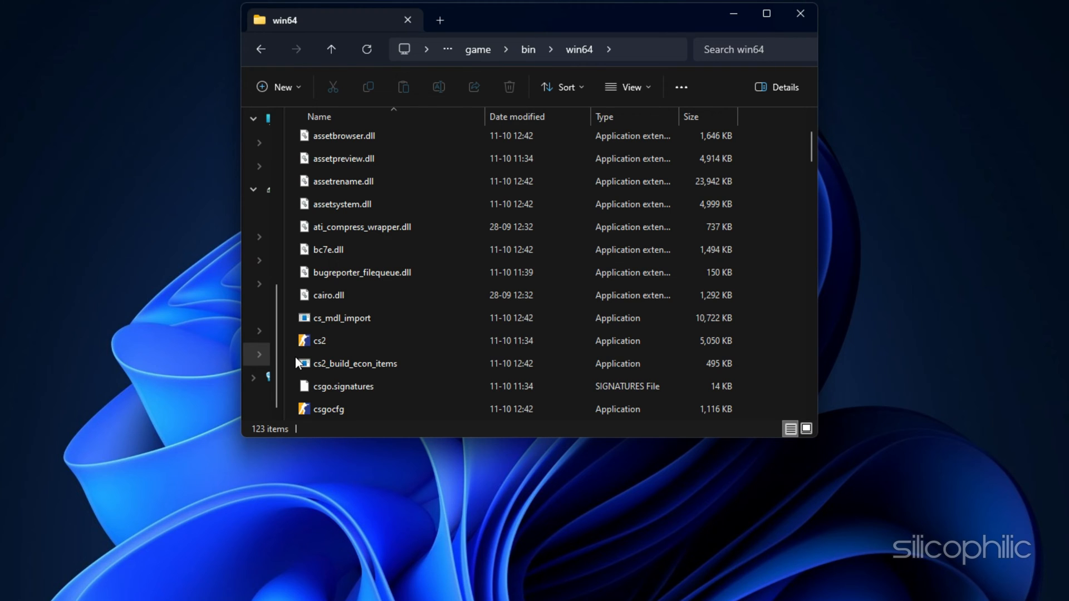
# Step: Disable fullscreen optimizations for cs2.exe in its Compatibility properties and save it
pyautogui.click(319, 341)
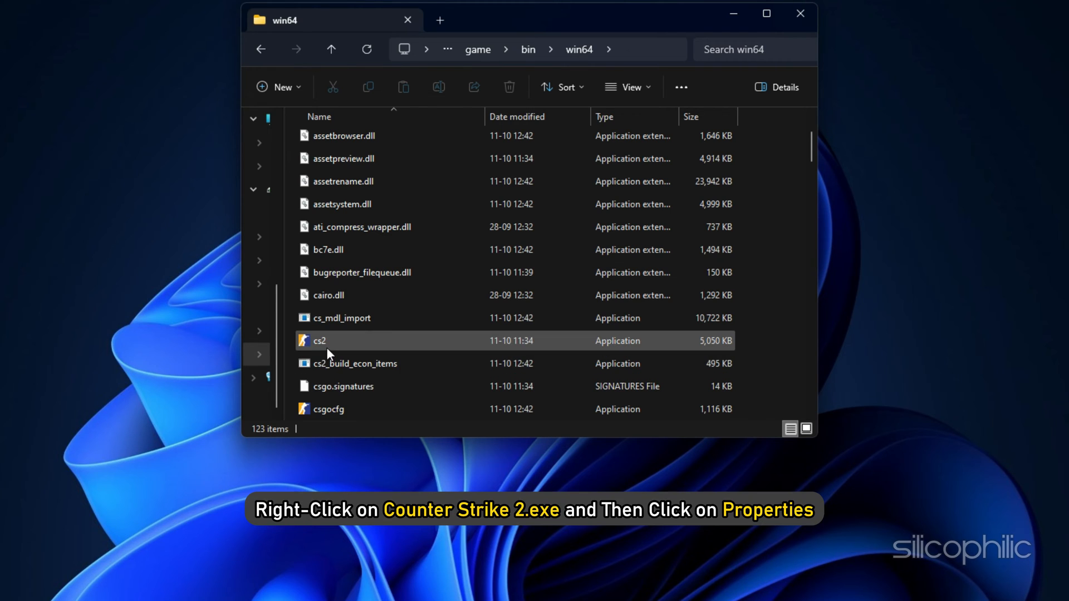
pyautogui.rightClick(330, 340)
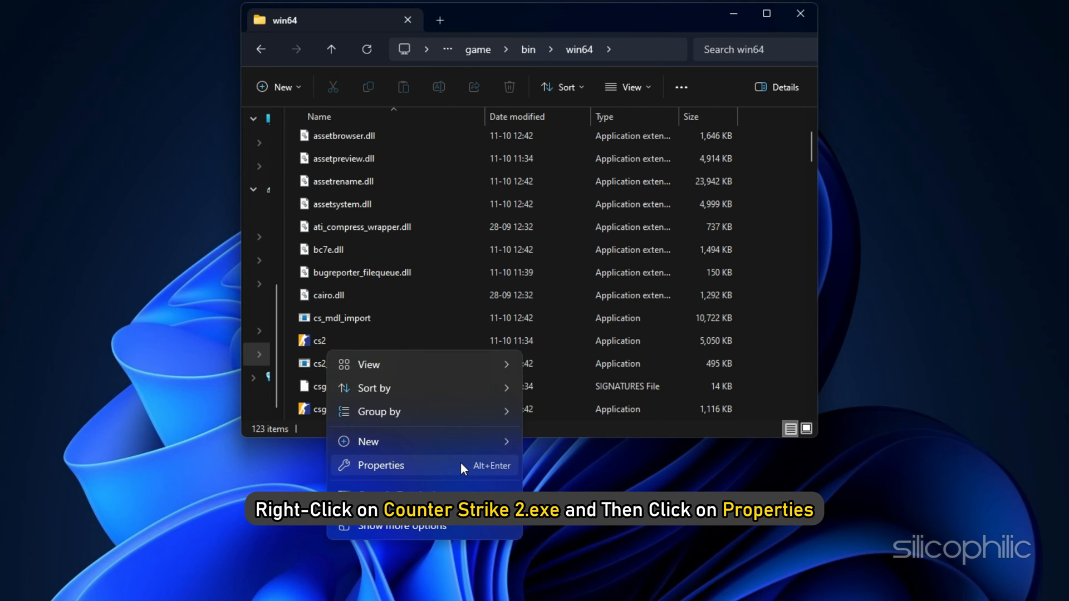
pyautogui.click(380, 466)
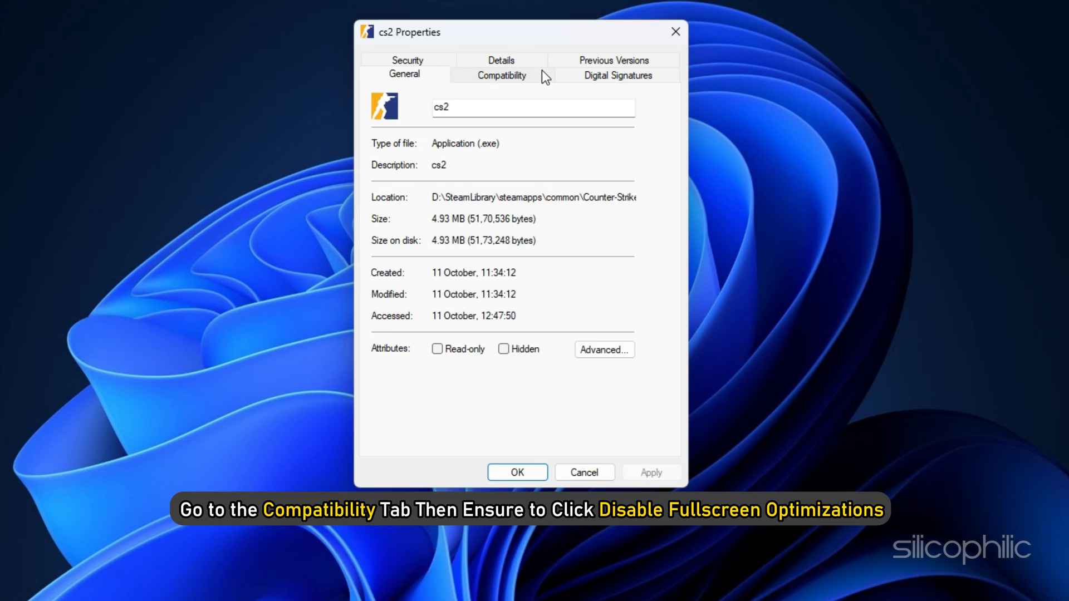
pyautogui.click(501, 74)
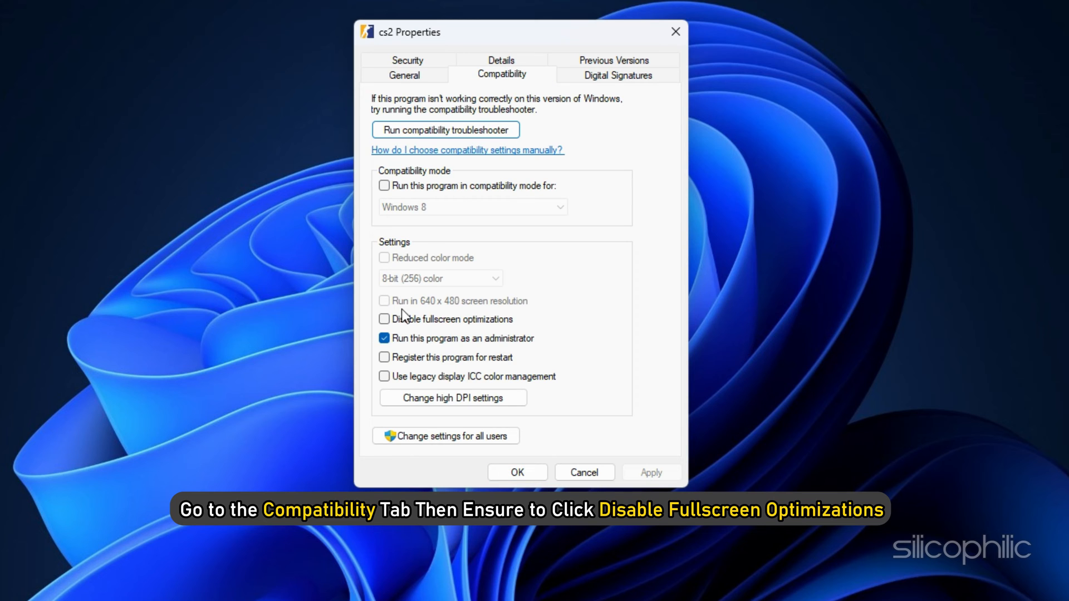
pyautogui.click(384, 320)
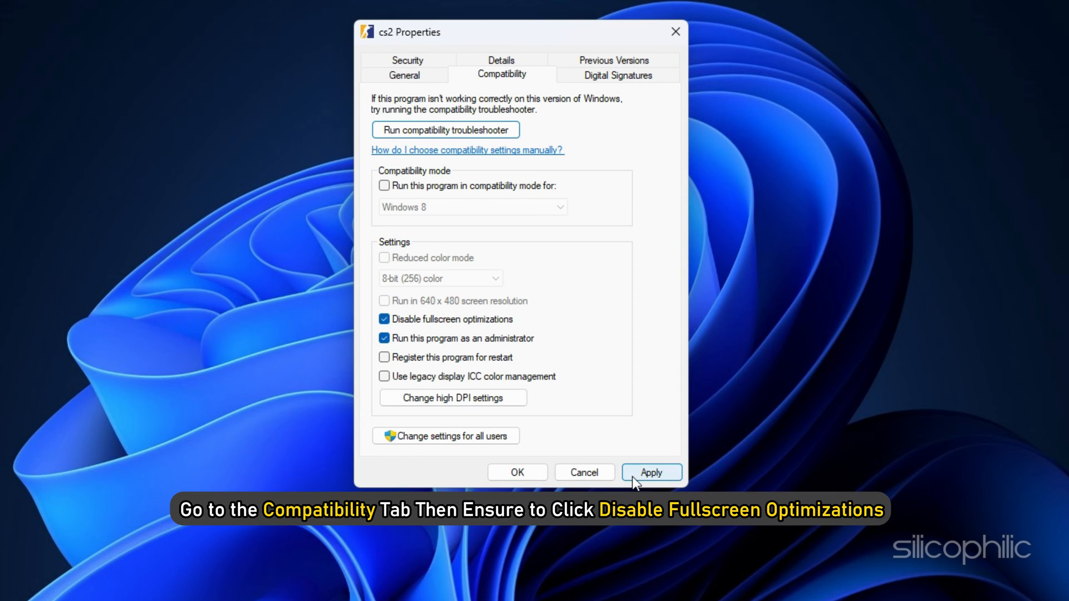
pyautogui.click(650, 472)
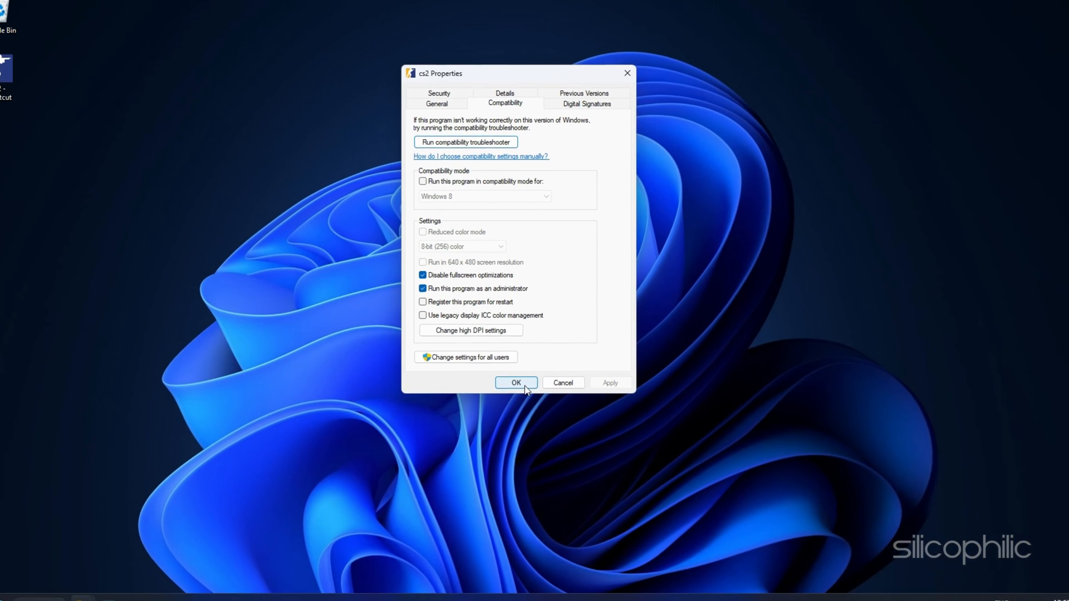
pyautogui.click(516, 382)
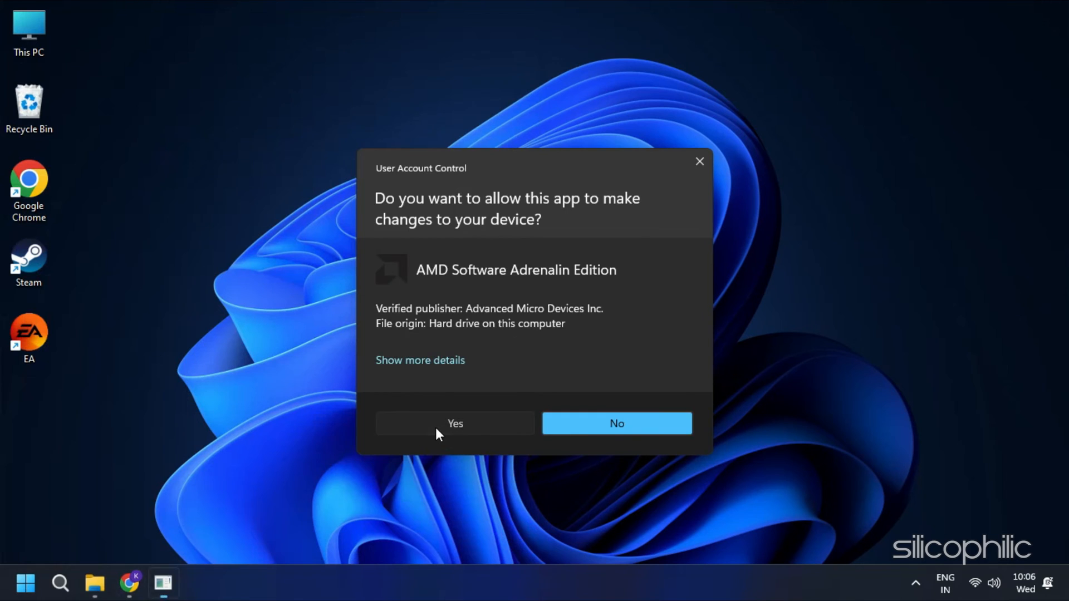
# Step: Allow AMD Software Adrenalin Edition to make changes via the UAC prompt
pyautogui.click(455, 423)
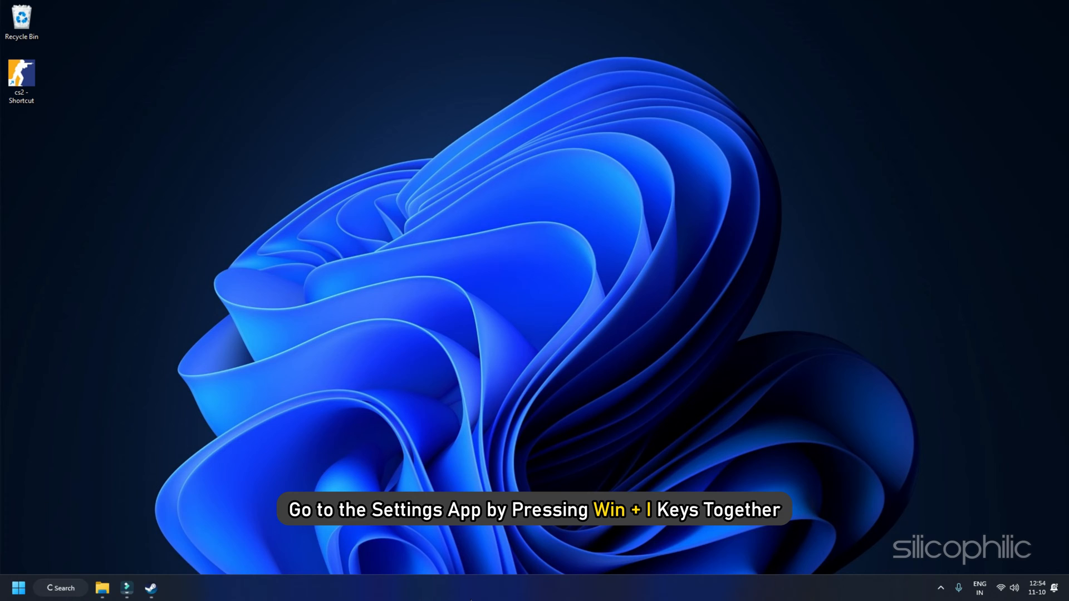
# Step: Reach the Windows Defender Firewall allowed-apps list through Privacy & security and Firewall protection
pyautogui.press('Win+i')
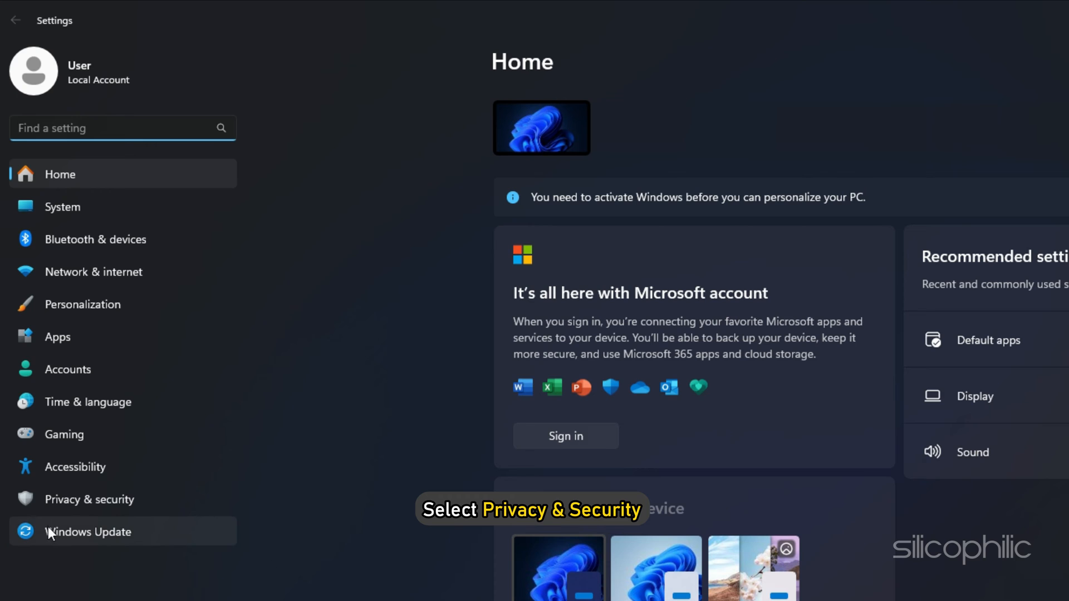
pyautogui.click(89, 499)
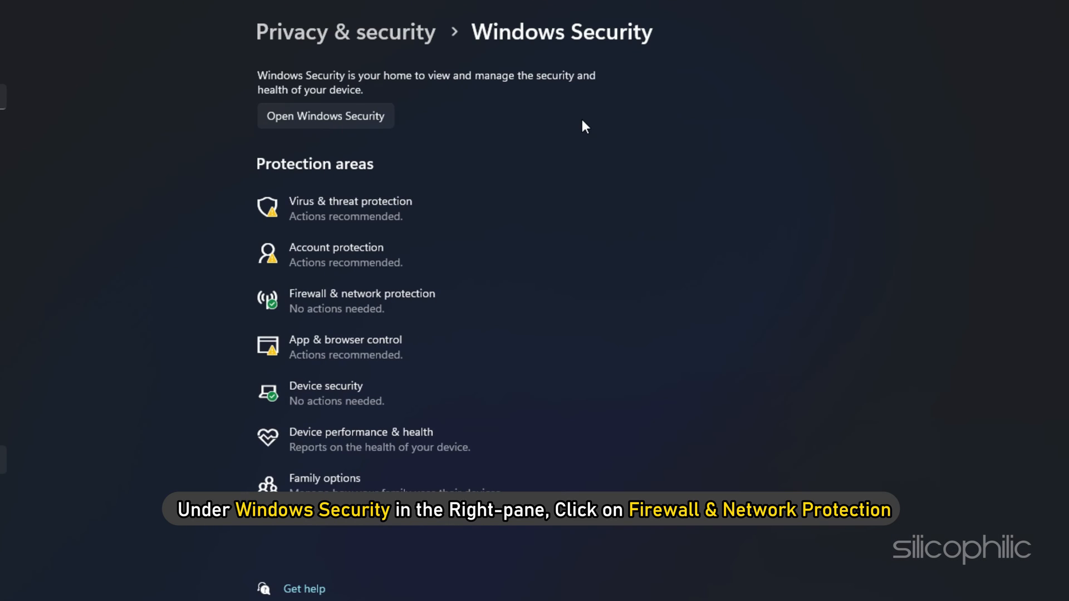
pyautogui.moveTo(575, 133)
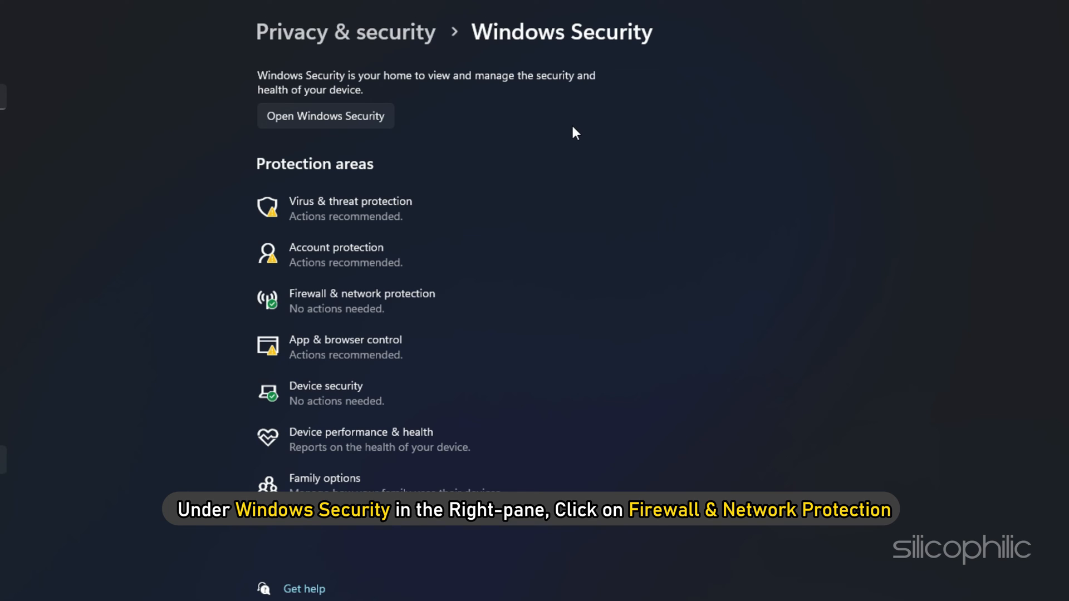
pyautogui.click(362, 300)
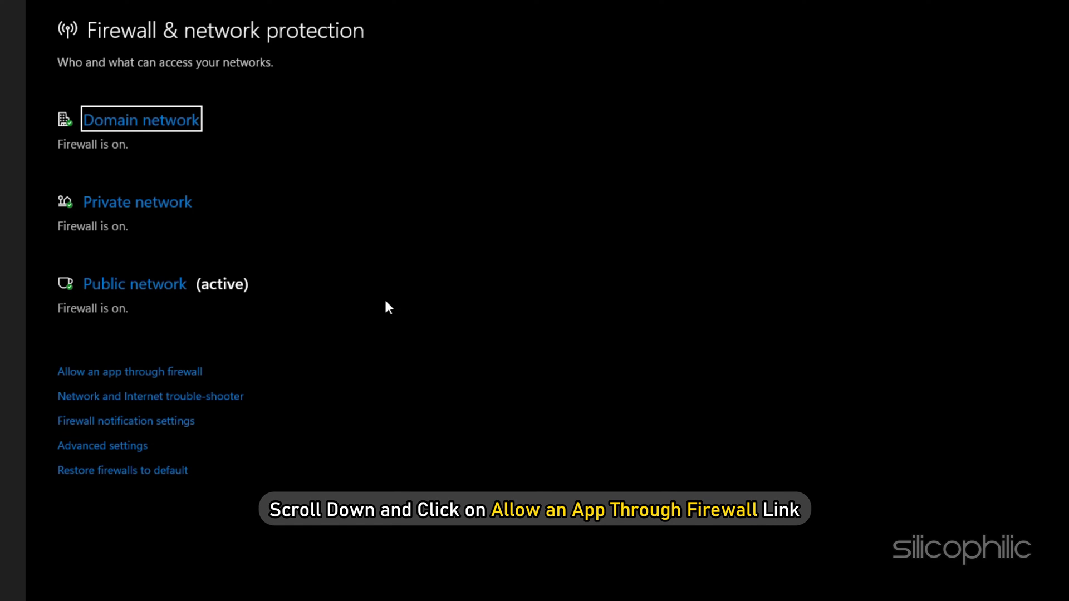
pyautogui.moveTo(148, 407)
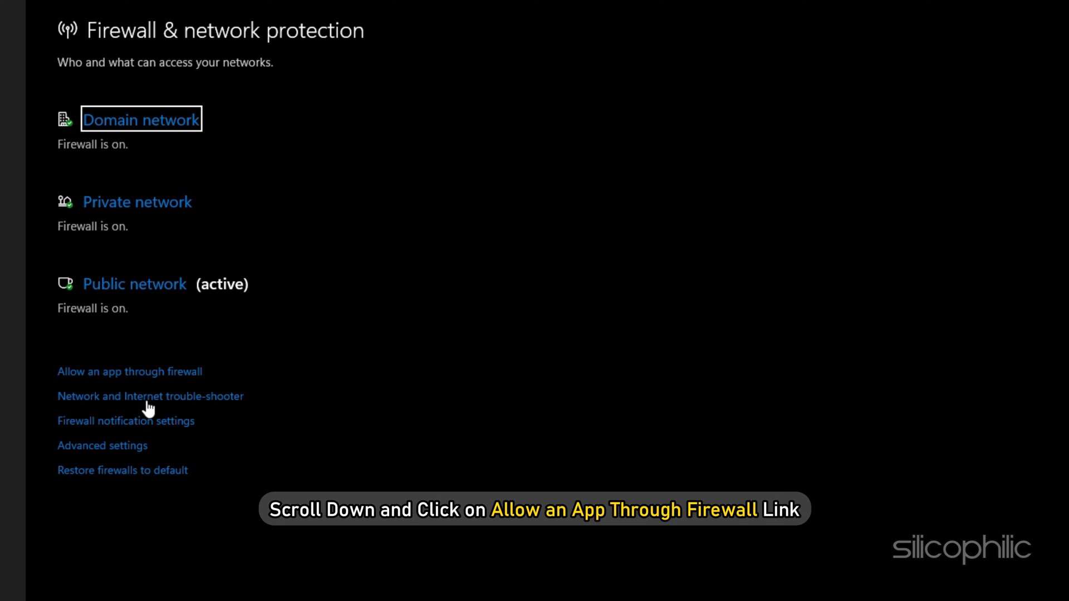
pyautogui.click(130, 372)
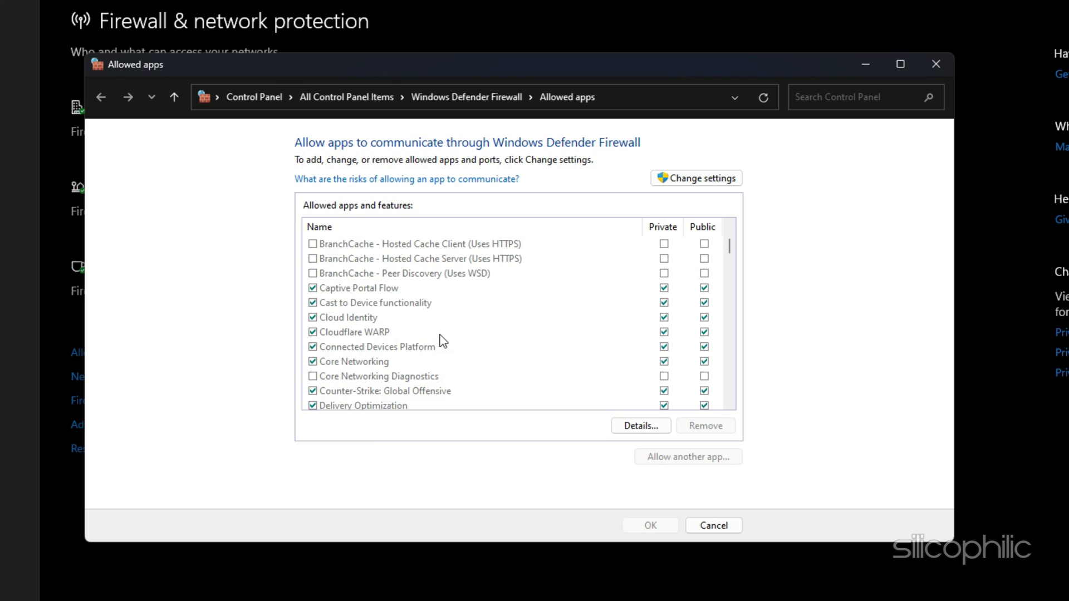
# Step: Allow Counter-Strike: Global Offensive through the firewall on private and public networks
pyautogui.scroll(-3)
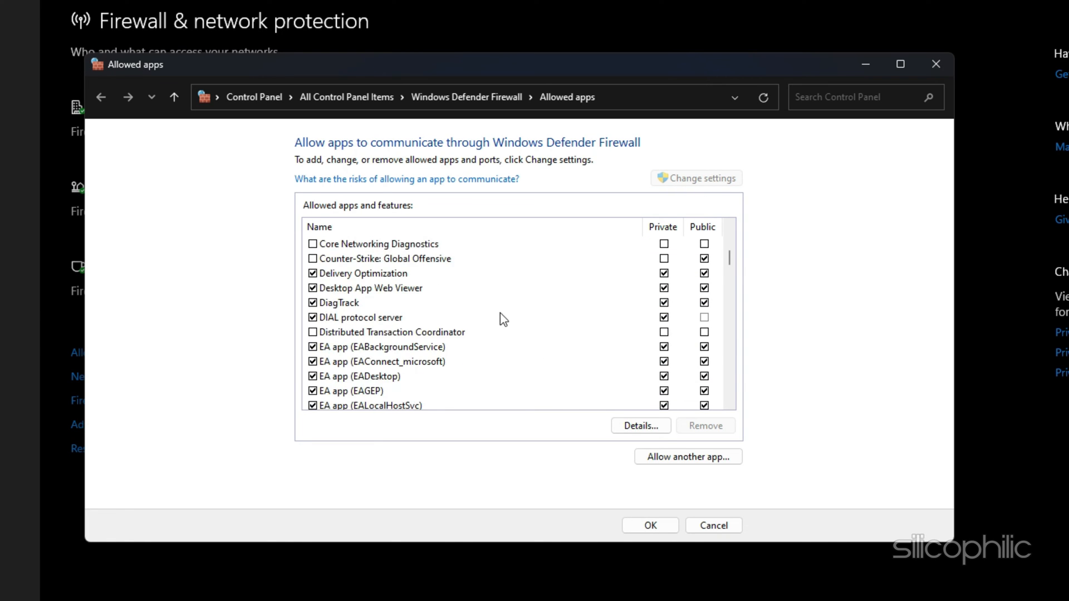
pyautogui.click(385, 303)
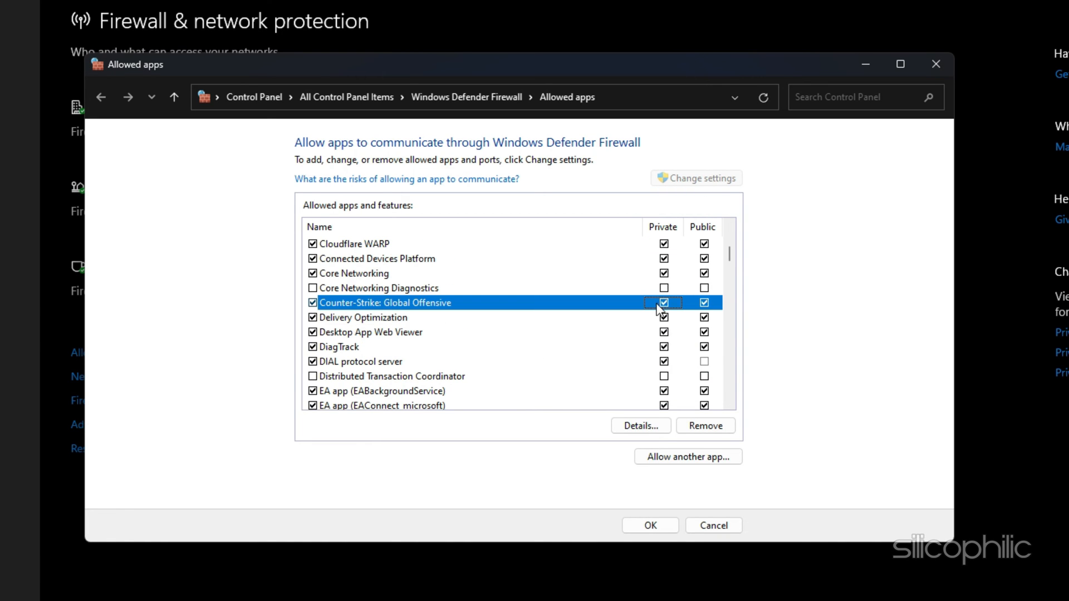
pyautogui.scroll(3)
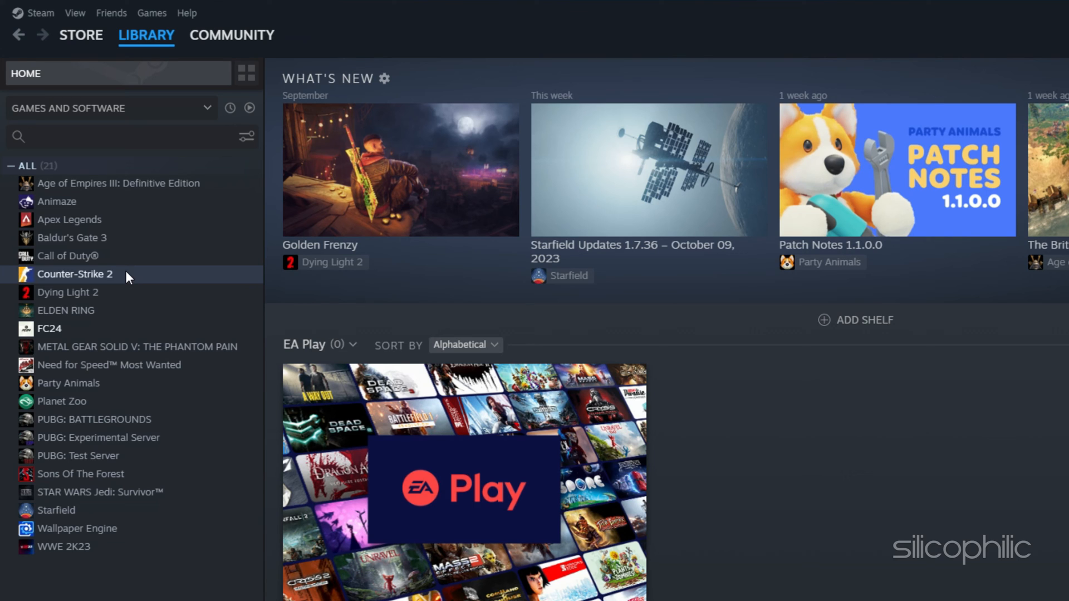
# Step: Verify integrity of Counter-Strike 2's installed game files and close its properties
pyautogui.rightClick(75, 274)
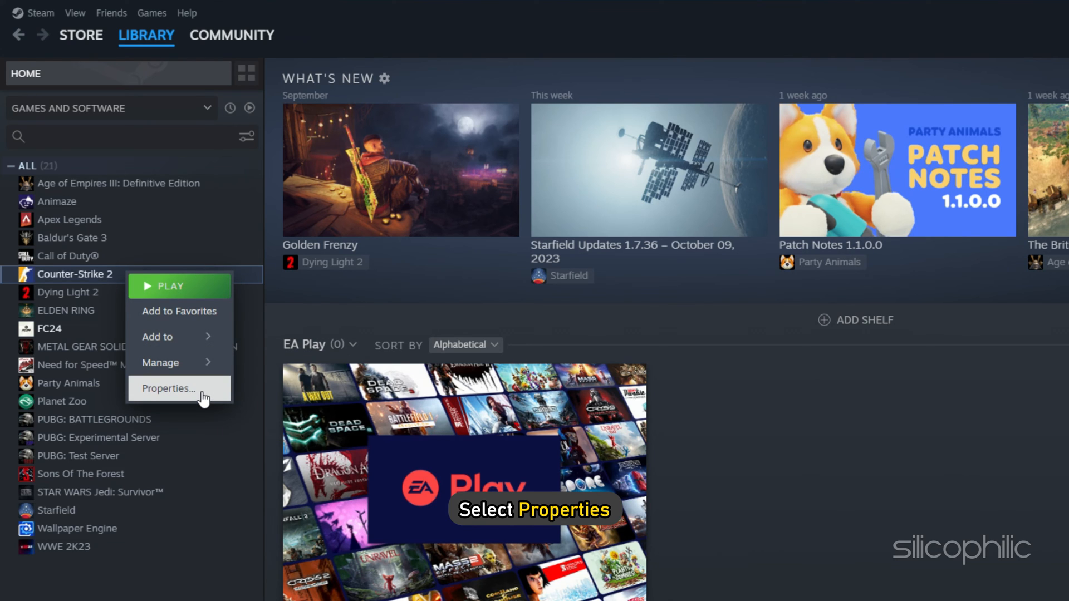
pyautogui.click(168, 388)
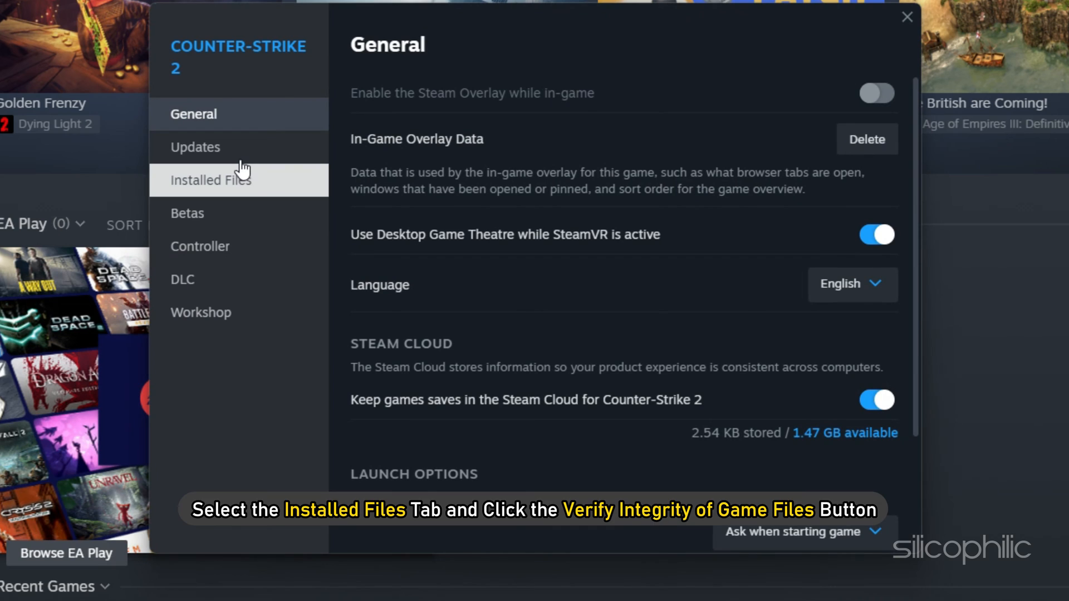
pyautogui.click(212, 180)
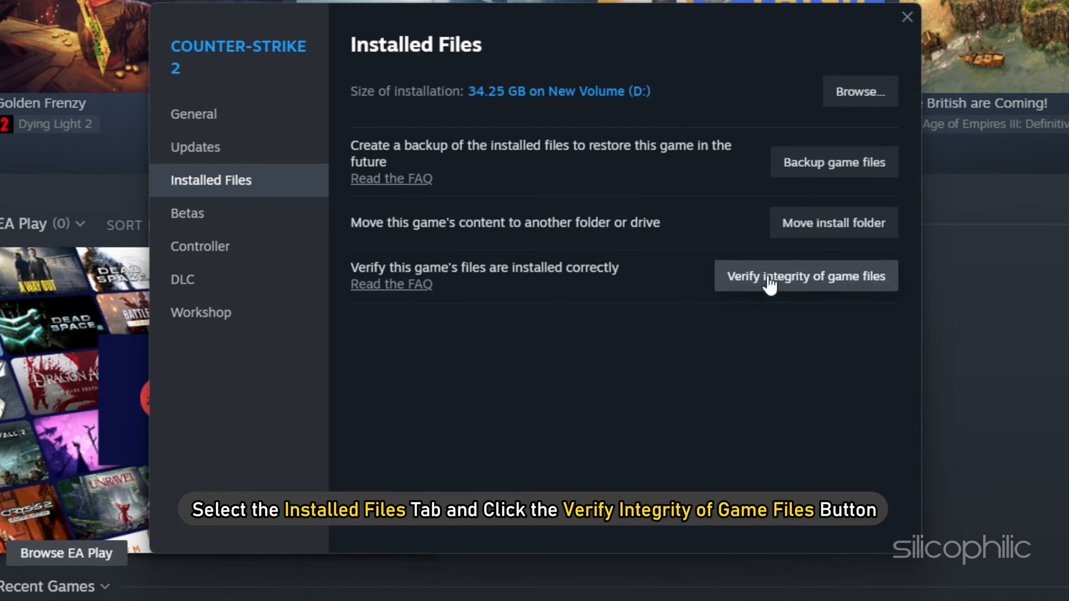
pyautogui.click(805, 275)
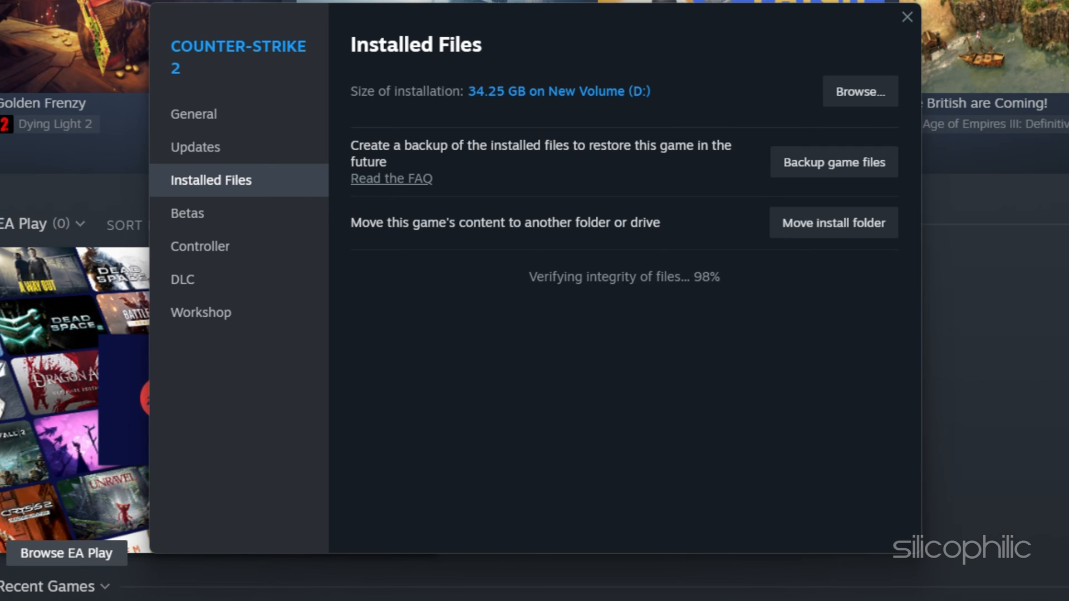
pyautogui.click(906, 17)
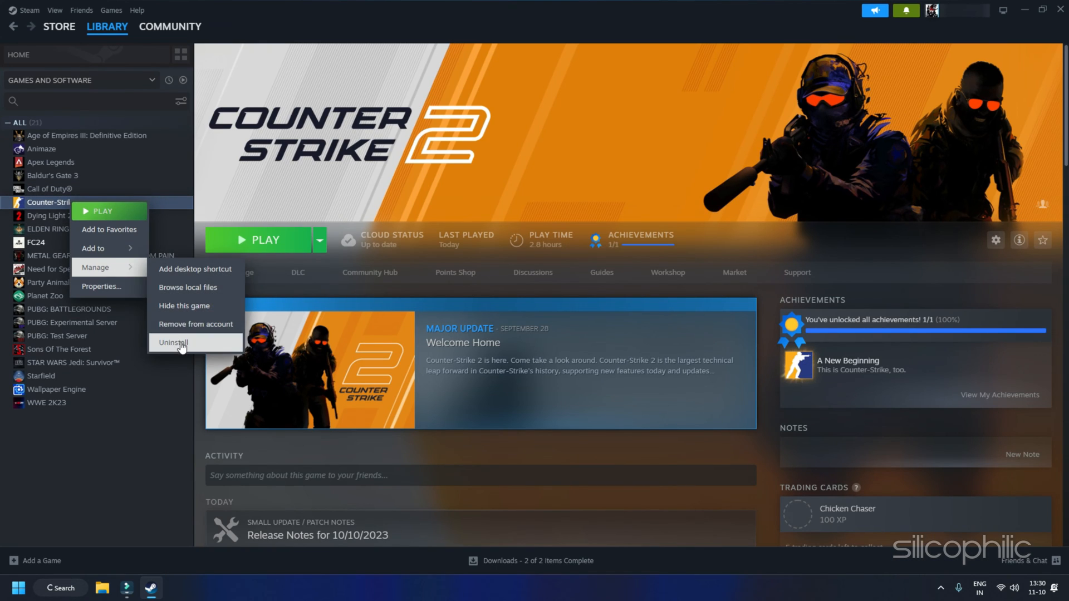
# Step: Uninstall Counter-Strike 2, then queue its reinstall onto New Volume (D:)
pyautogui.click(172, 342)
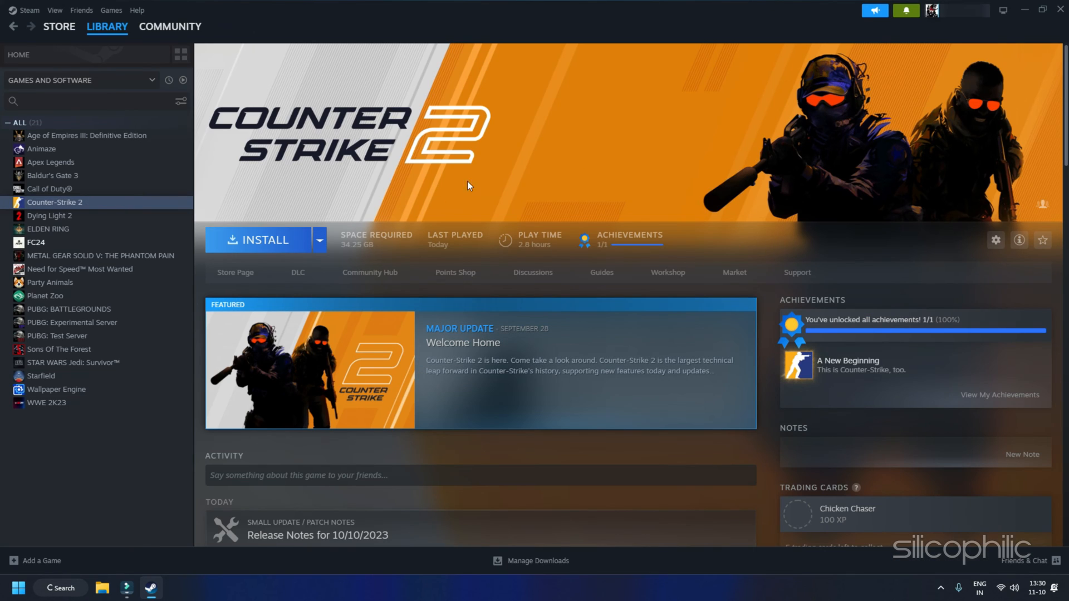
pyautogui.click(261, 239)
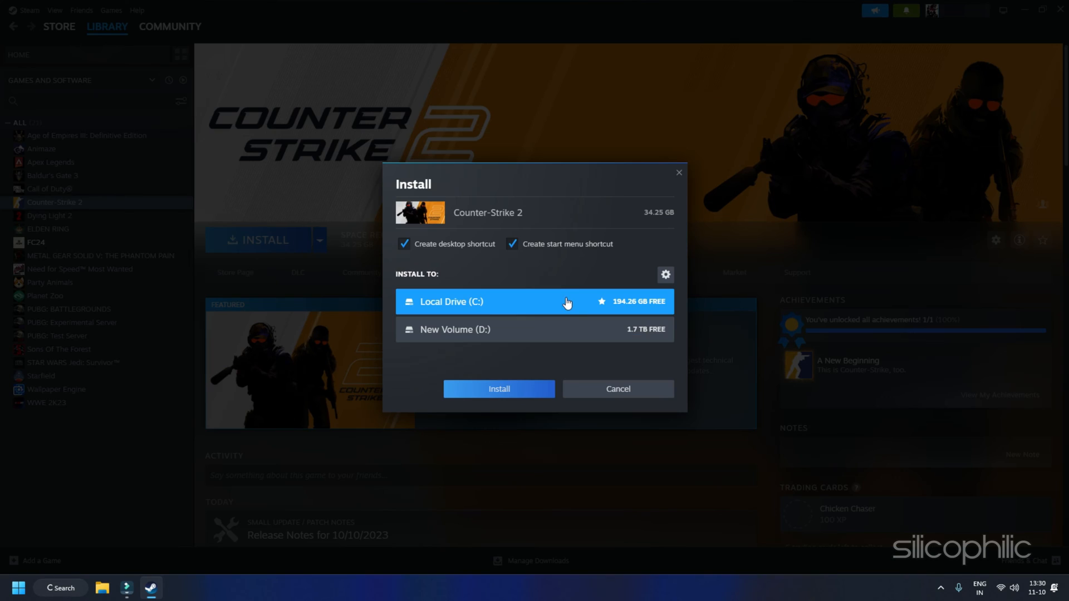
pyautogui.click(533, 330)
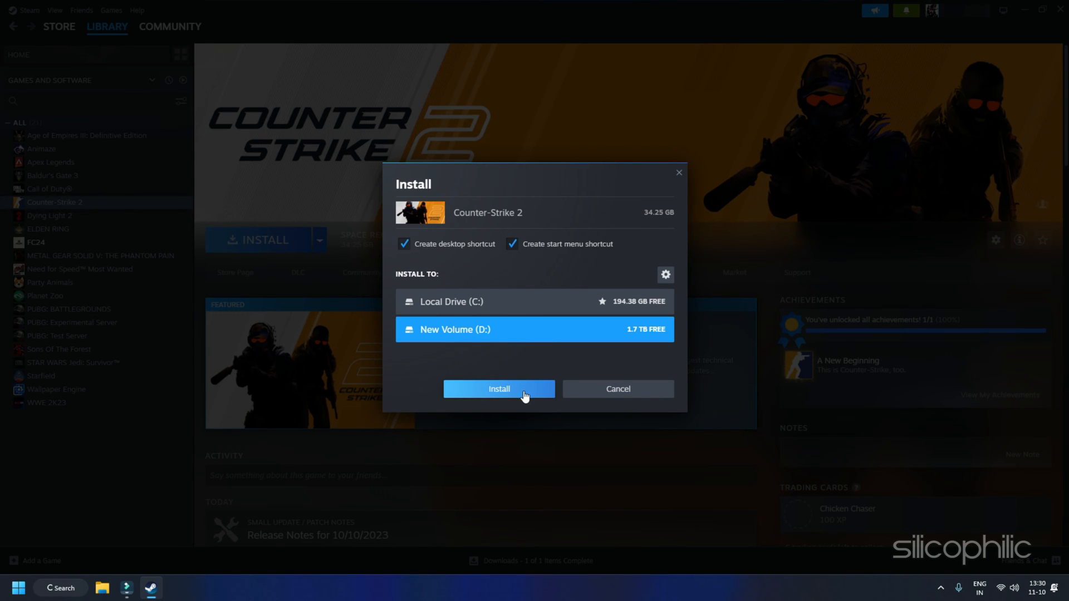
pyautogui.click(499, 389)
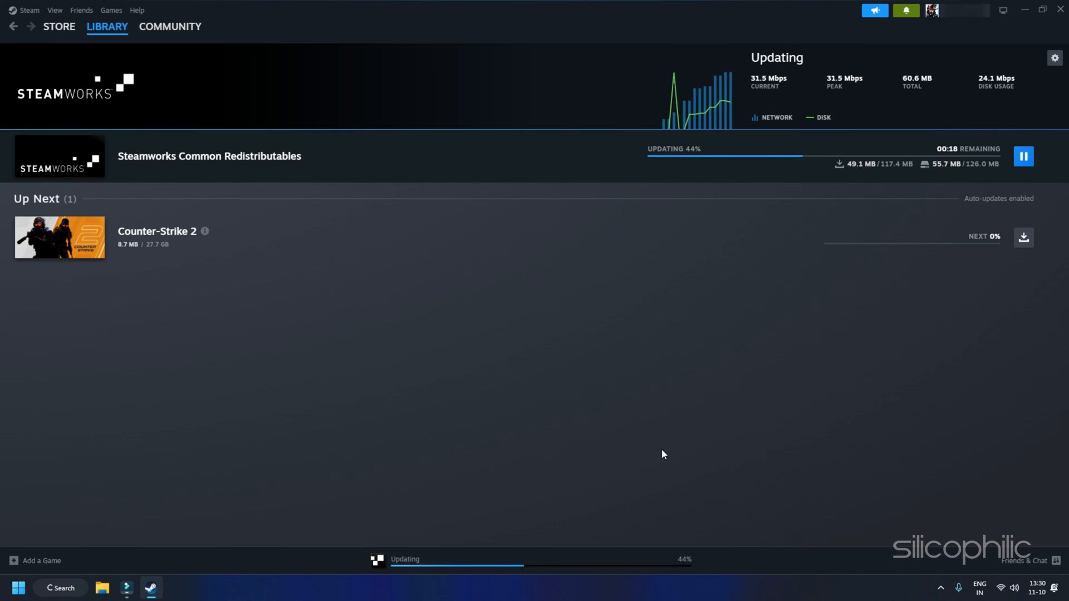